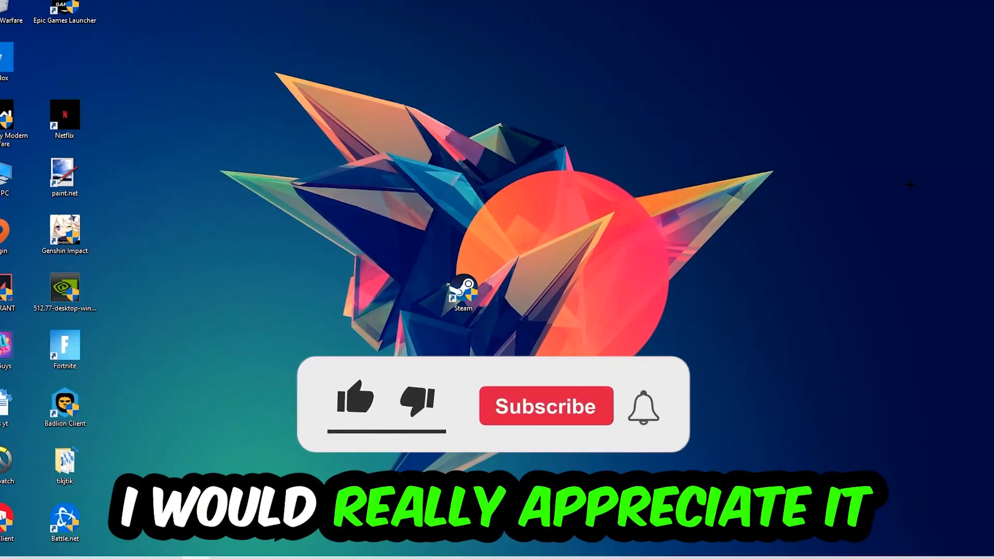
# Bring up the Windows Run dialog with Win+R to launch cmd
pyautogui.click(355, 403)
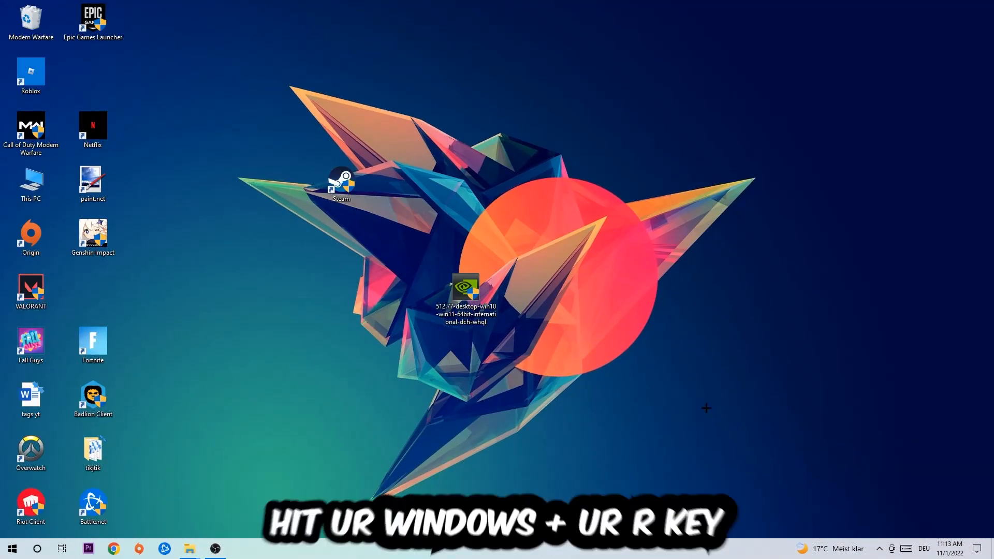
pyautogui.press('Win+r')
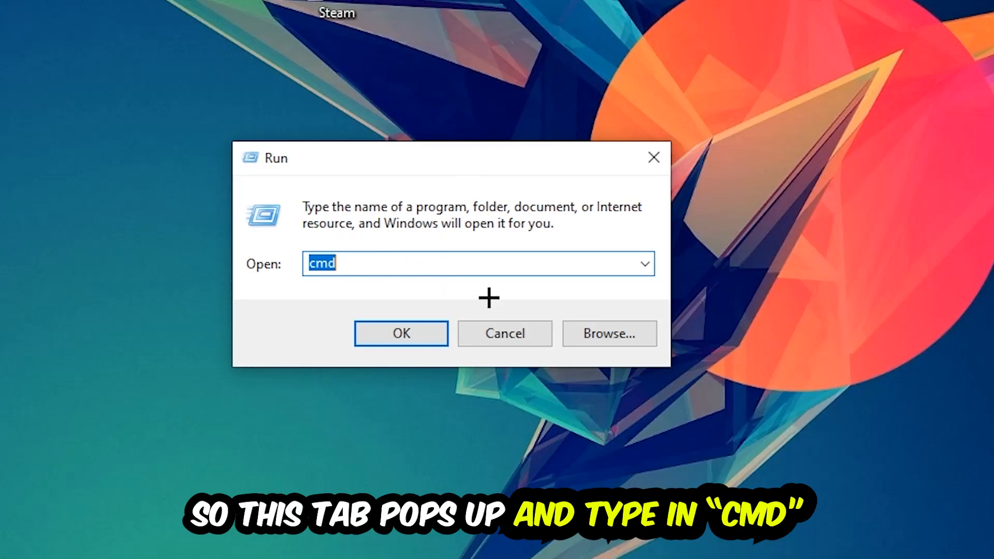
# Run ipconfig /flushdns in a maximized Command Prompt, then open Windows Settings from Start
pyautogui.click(401, 333)
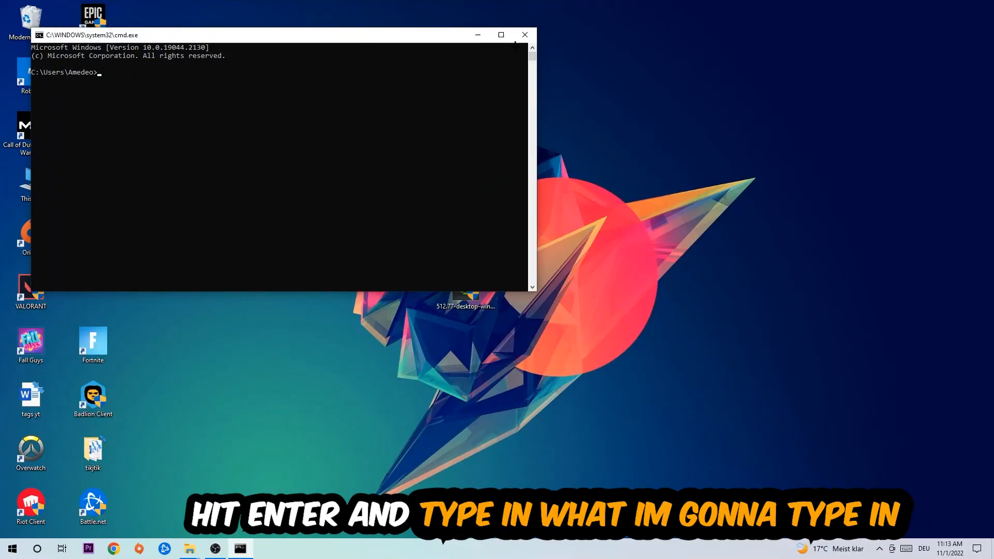
pyautogui.click(500, 34)
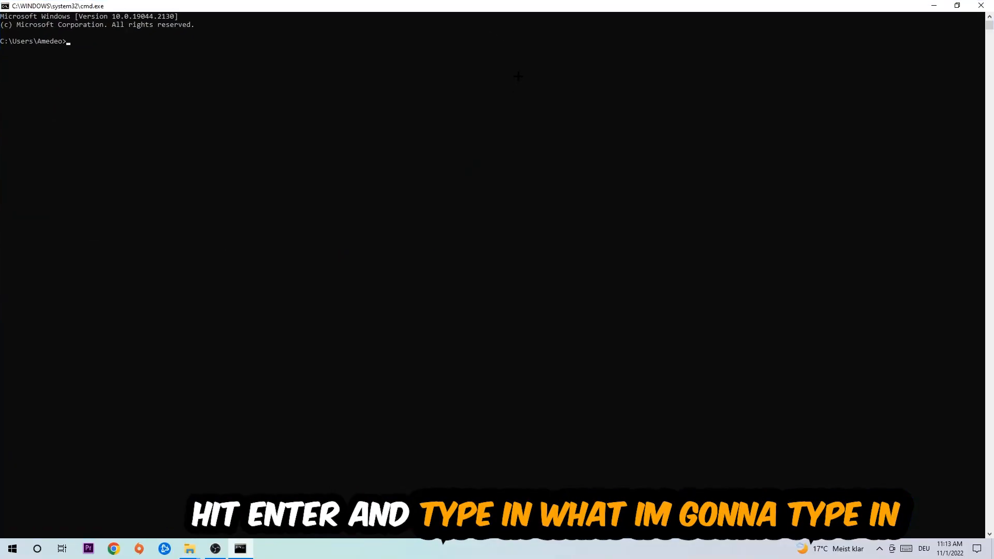
pyautogui.write('ipc')
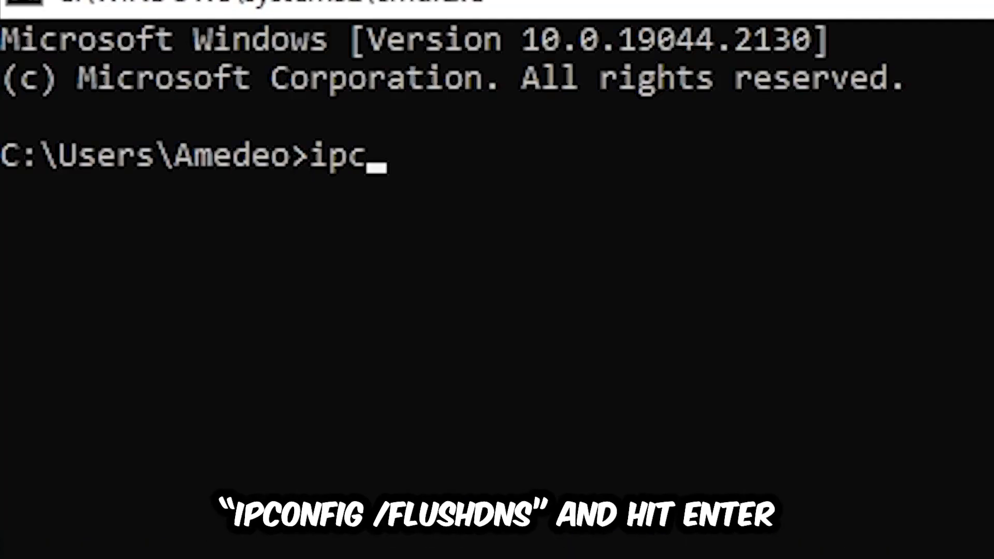
pyautogui.write('onfig /')
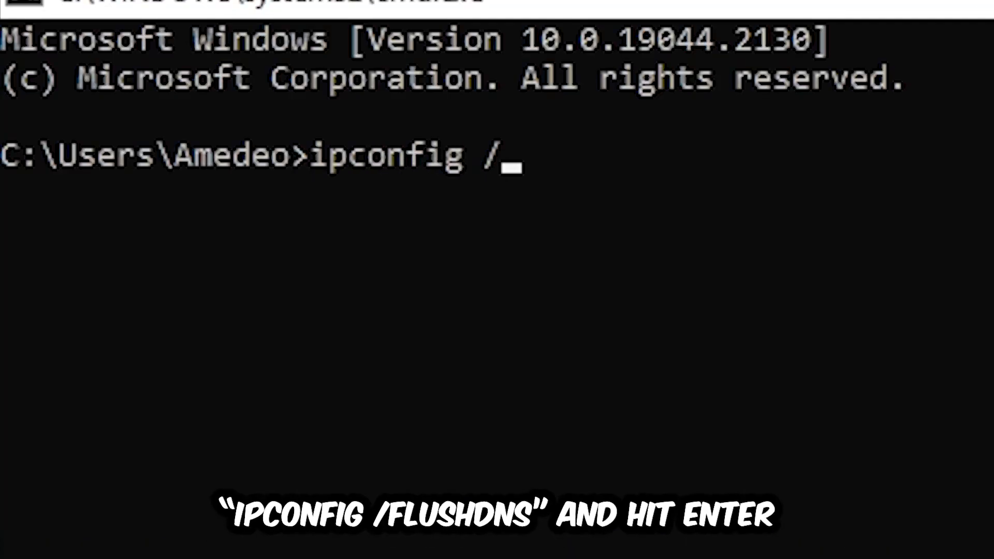
pyautogui.write('flus')
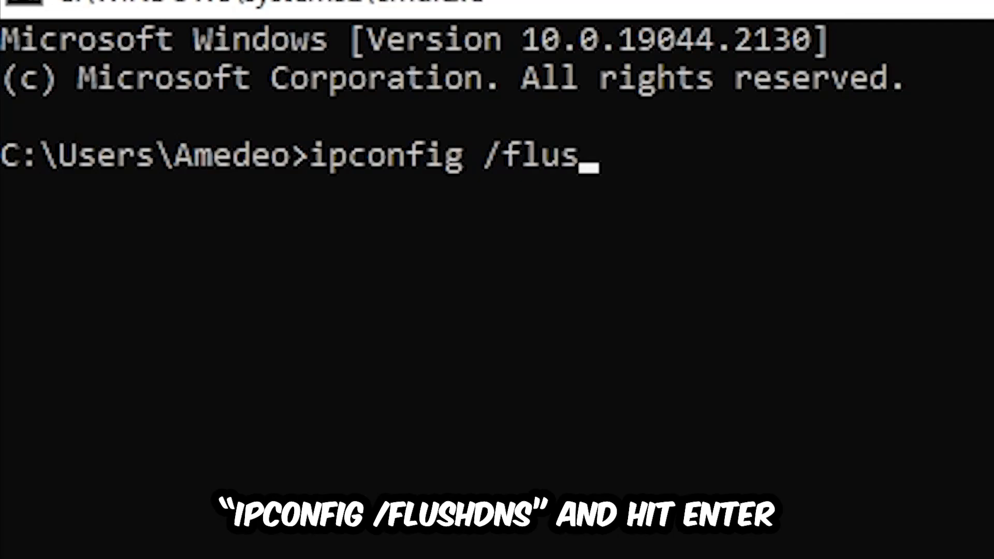
pyautogui.press('Enter')
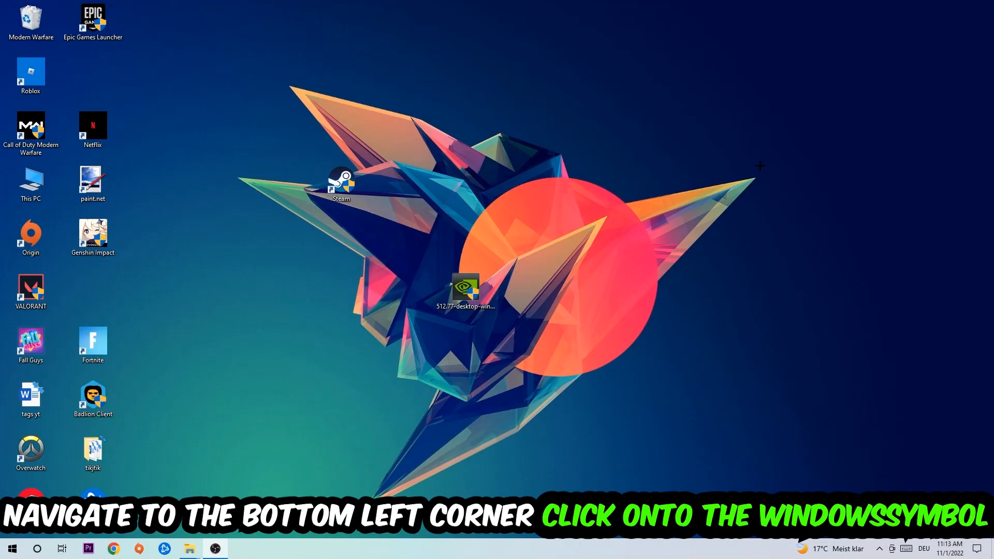
pyautogui.click(11, 549)
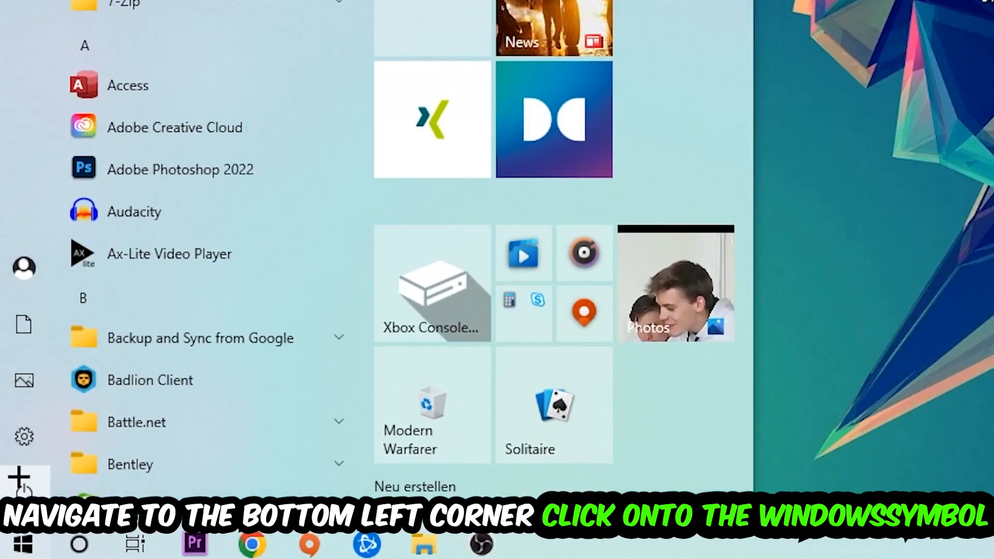
pyautogui.click(19, 435)
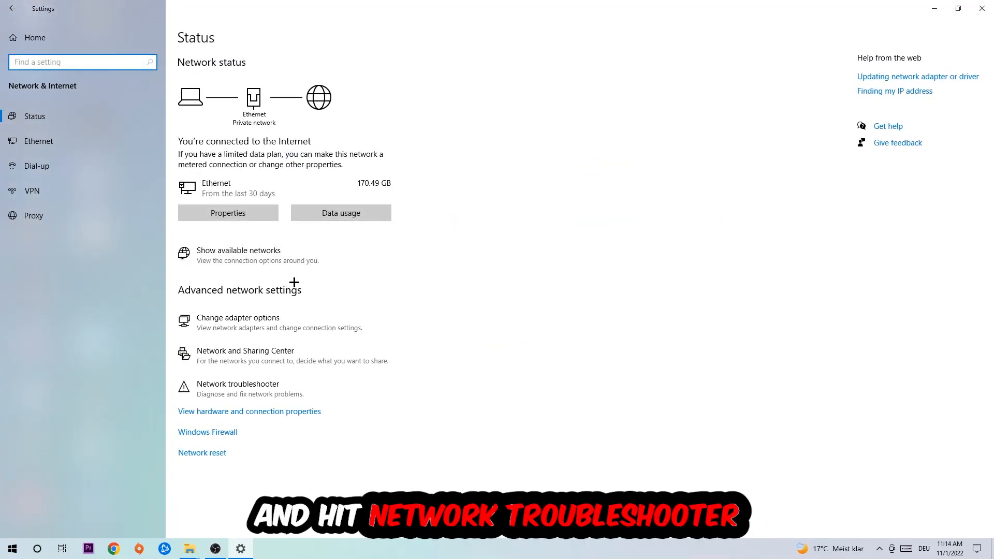
pyautogui.moveTo(270, 385)
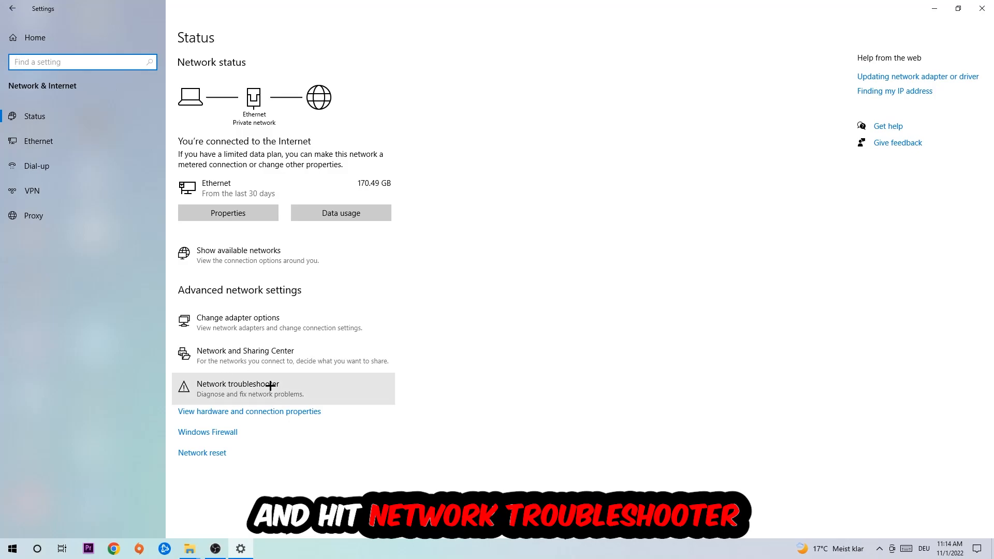
pyautogui.moveTo(273, 392)
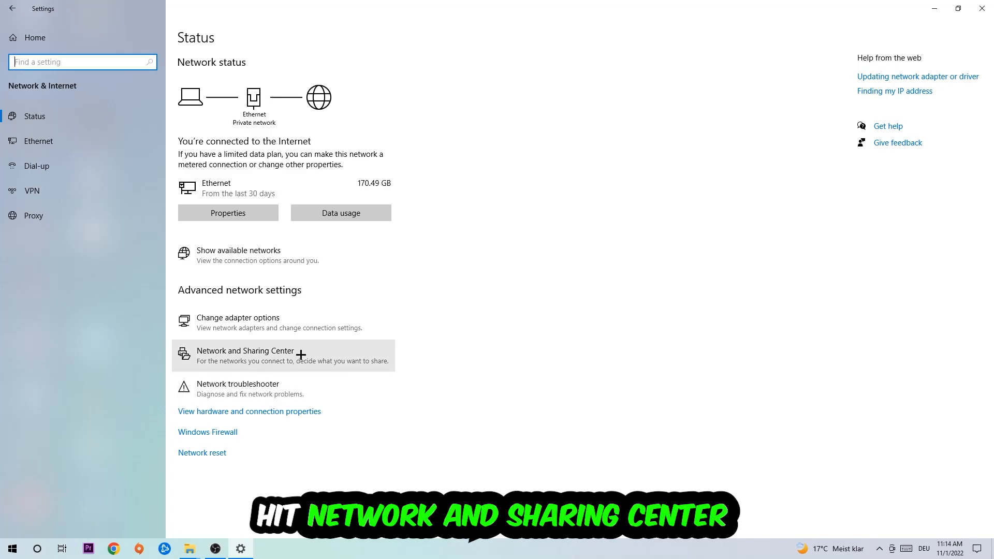
# Open TCP/IPv4 properties via Network and Sharing Center, Ethernet status, and Properties
pyautogui.click(245, 355)
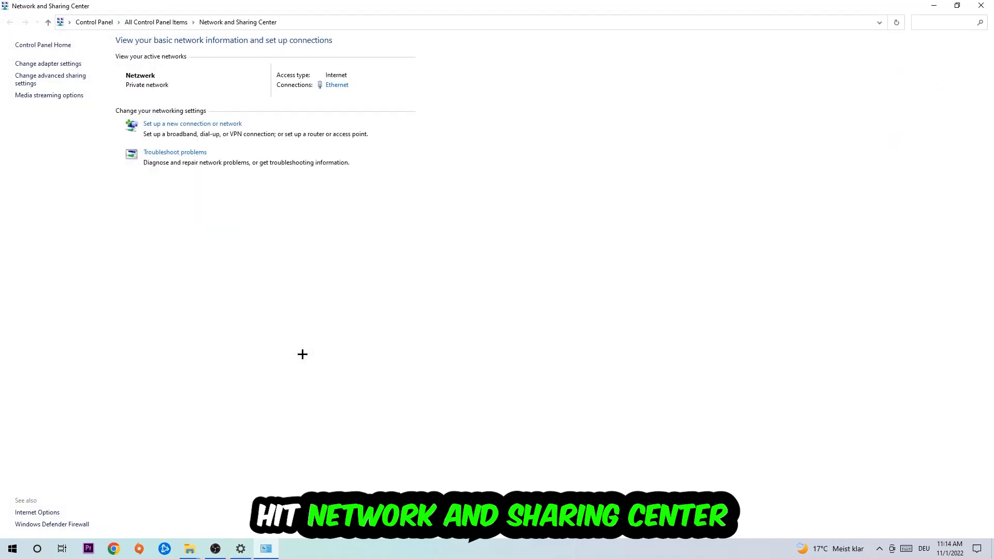
pyautogui.moveTo(289, 355)
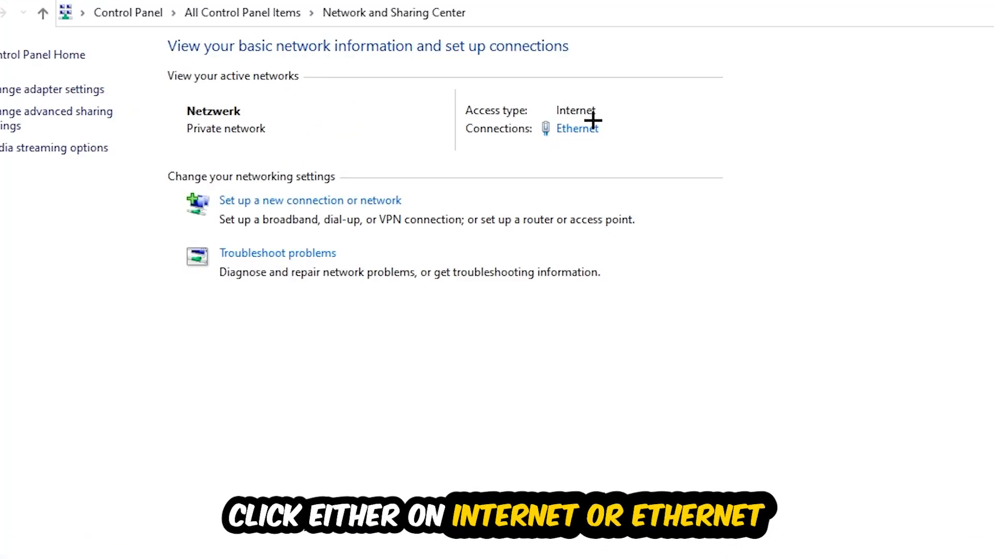
pyautogui.moveTo(582, 134)
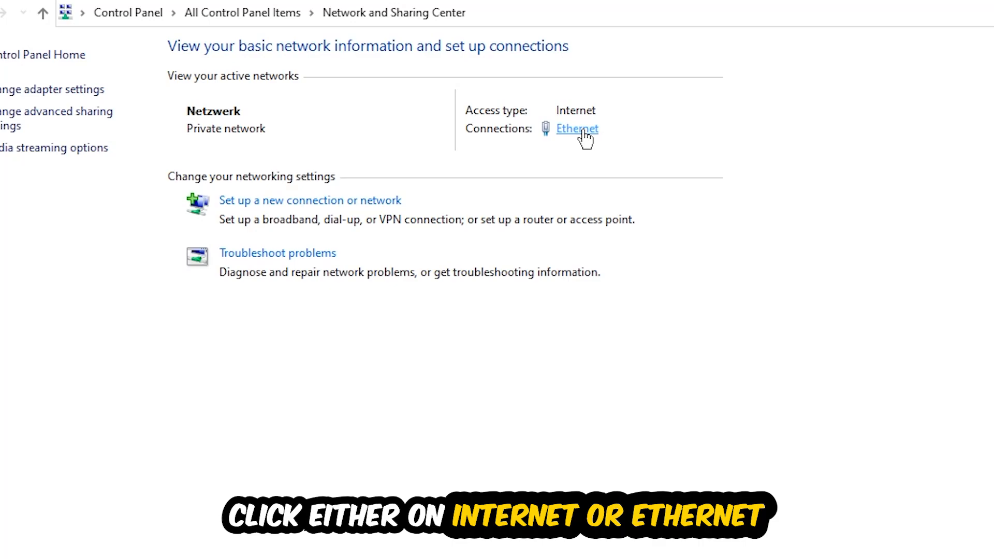
pyautogui.click(576, 128)
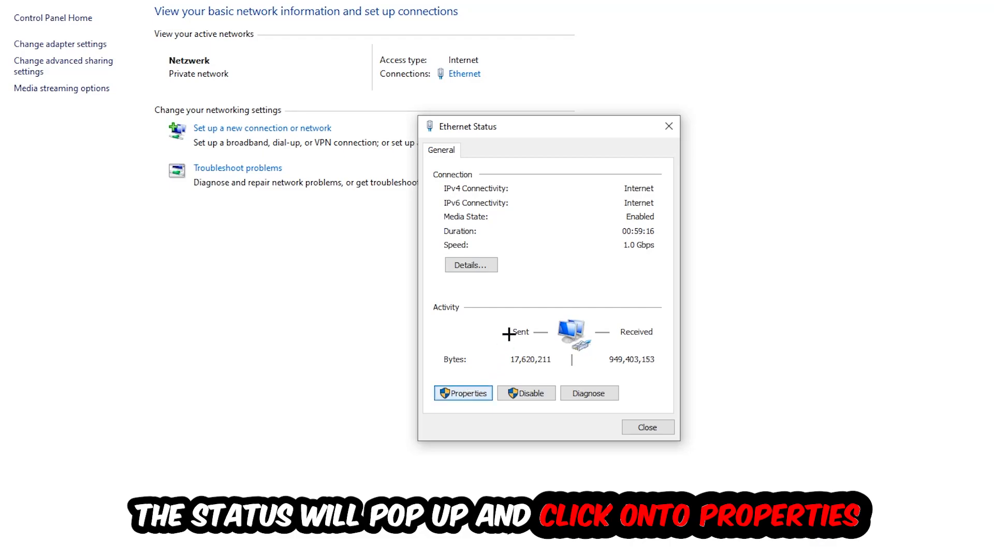
pyautogui.click(463, 393)
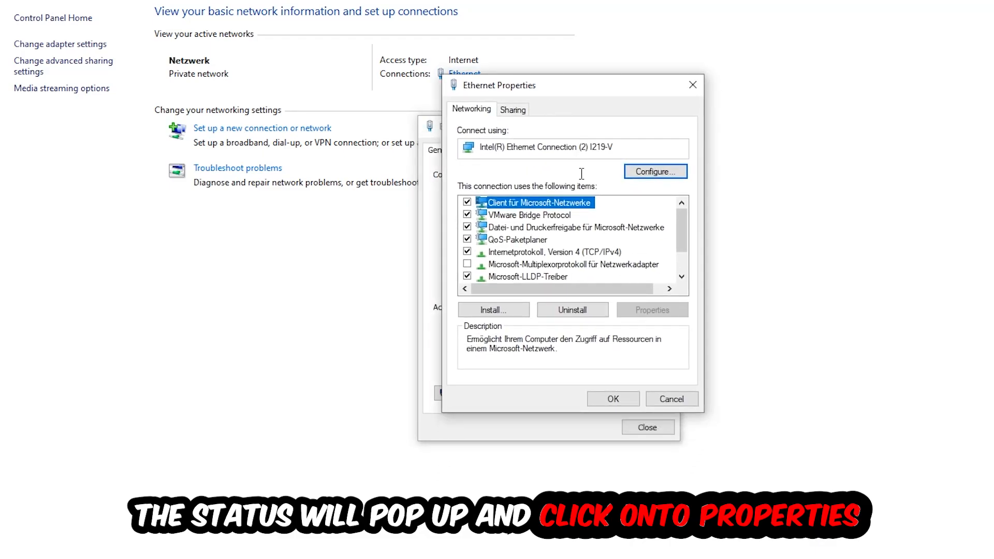
pyautogui.click(555, 252)
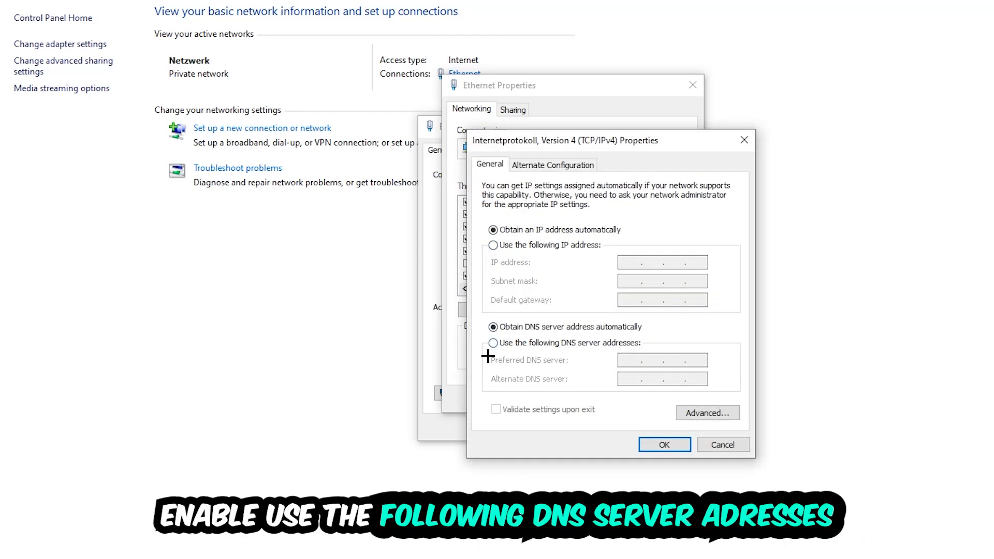
# Choose 'Use the following DNS server addresses' and focus the Preferred DNS server field
pyautogui.click(492, 342)
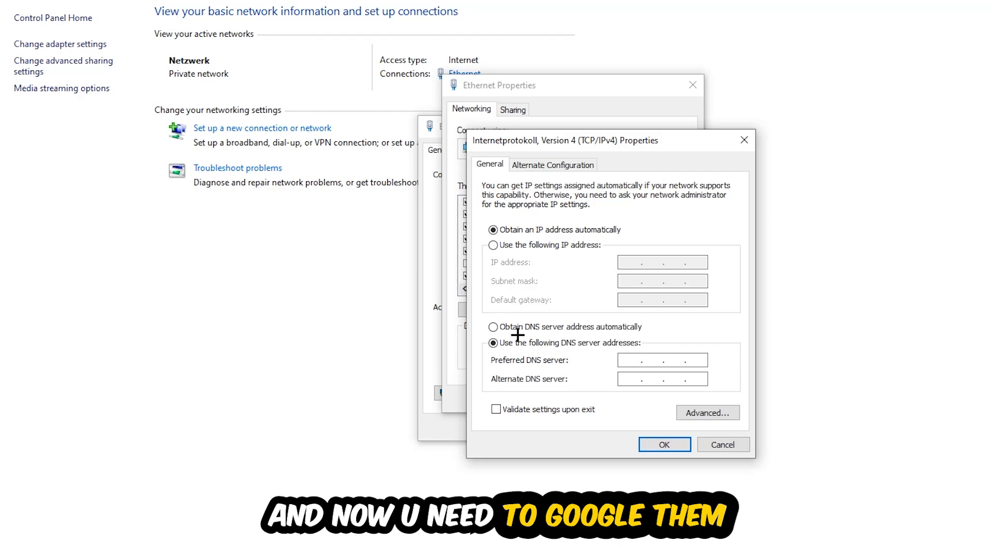
pyautogui.click(648, 360)
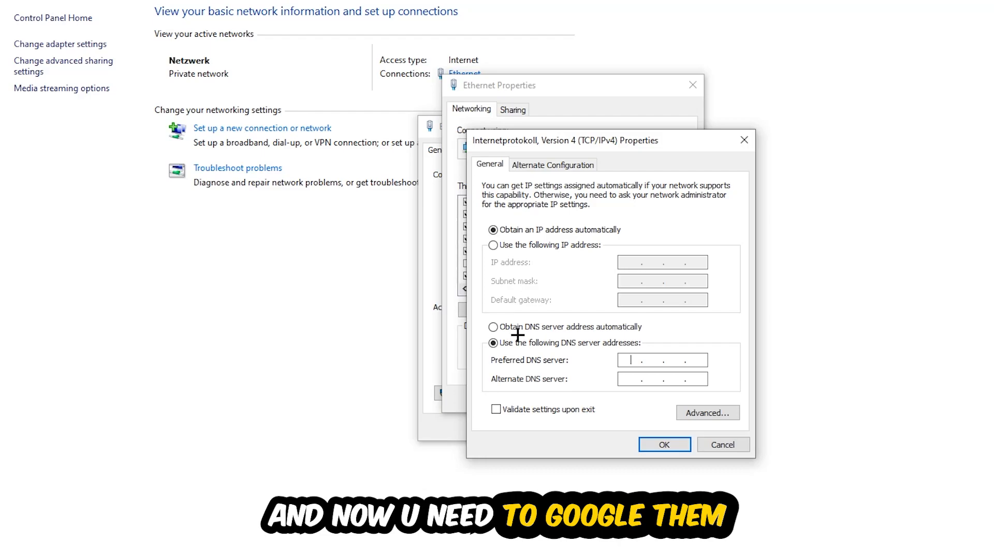